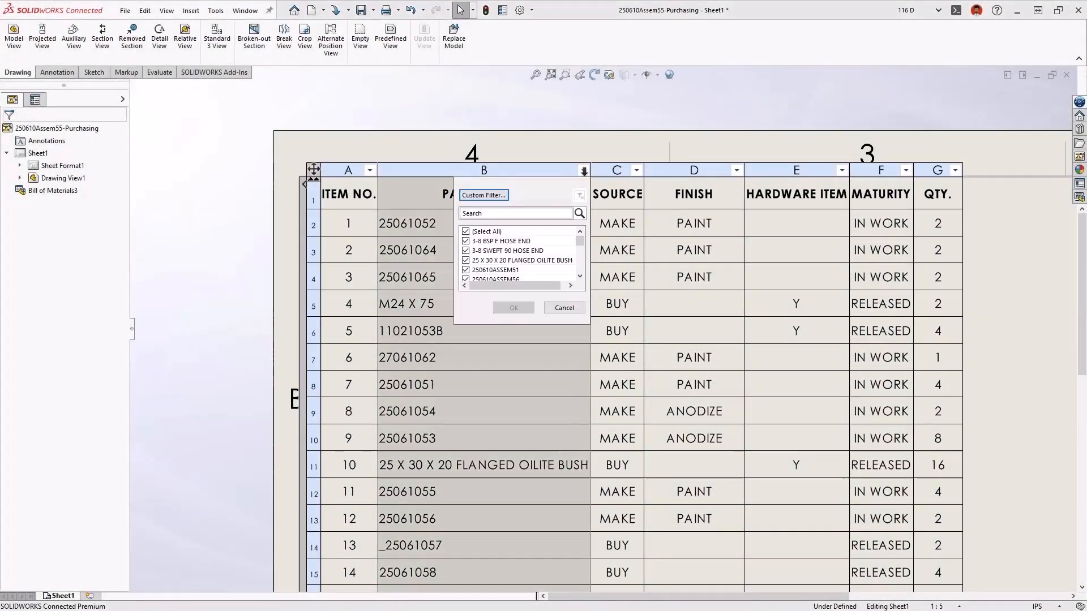
Step: Filter the Part Number column with a custom Begins With condition of 250
{"action": "left_click", "coordinate": [515, 213]}
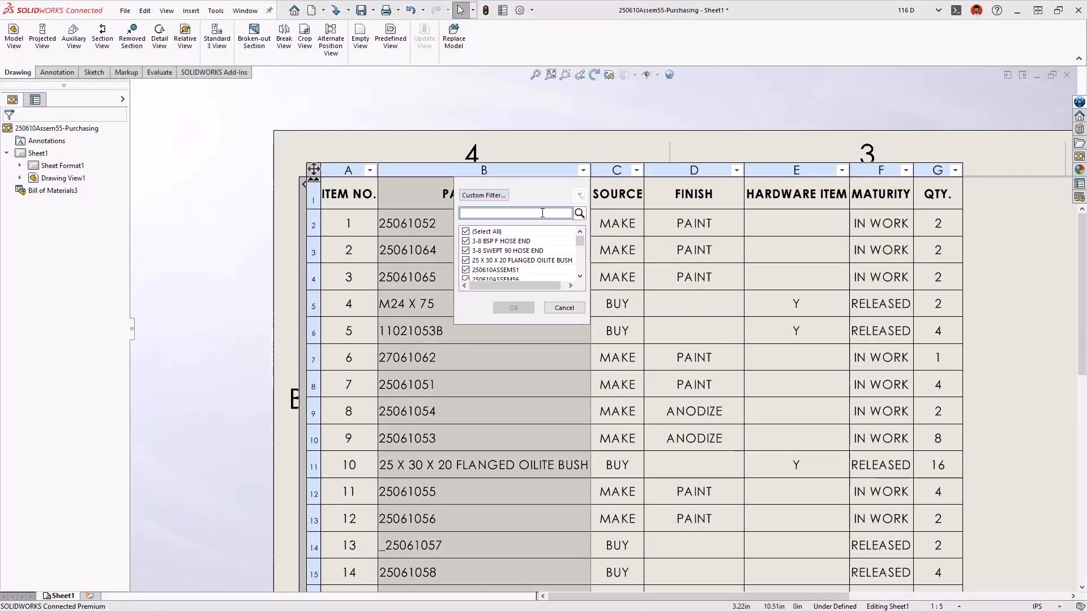
{"action": "type", "text": "25"}
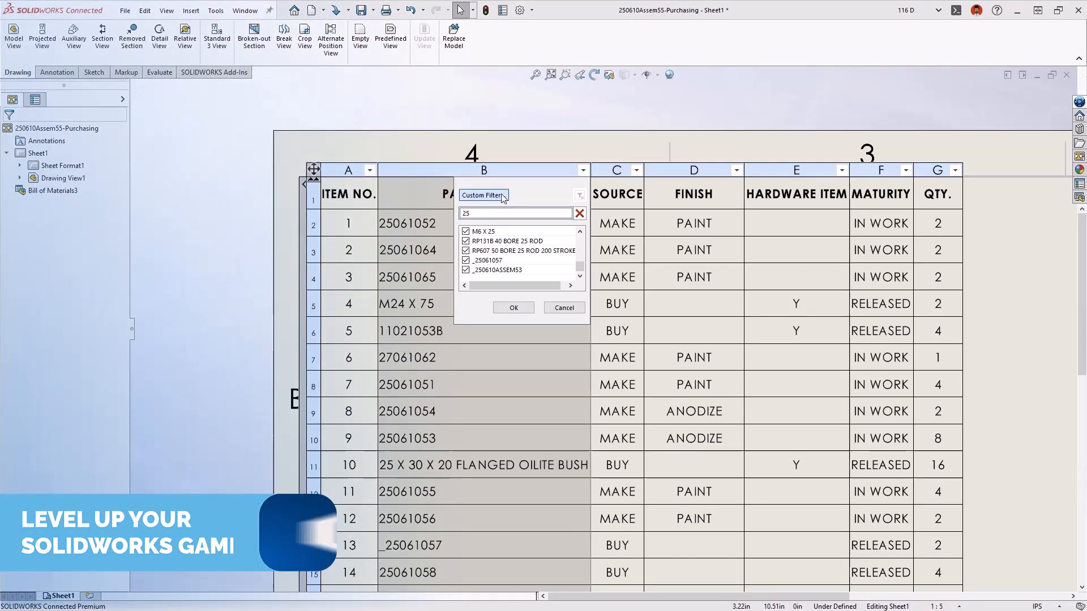
{"action": "left_click", "coordinate": [500, 194]}
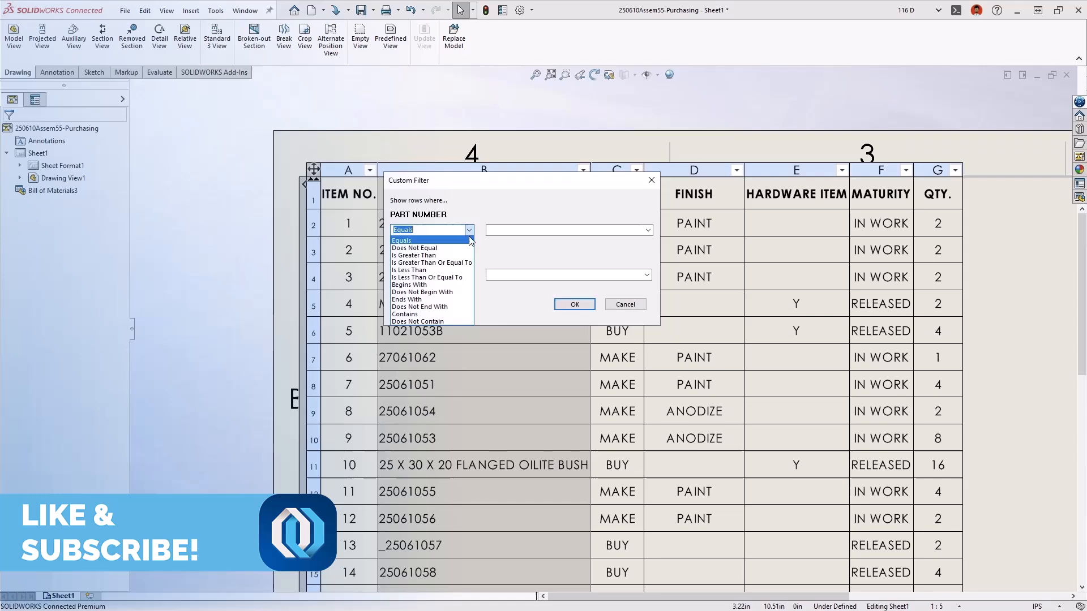
{"action": "left_click", "coordinate": [409, 284]}
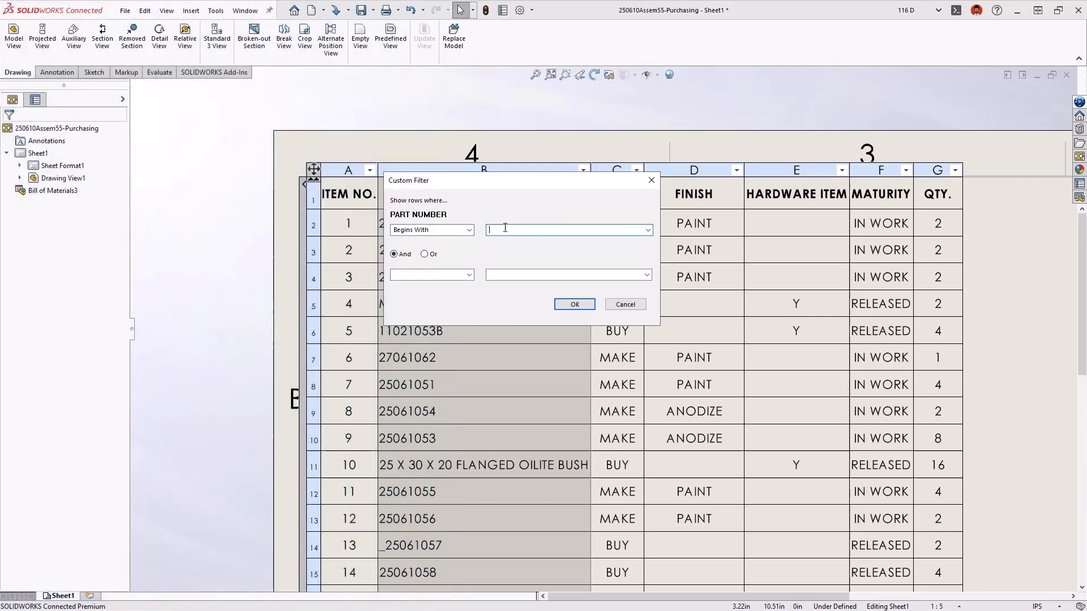
{"action": "type", "text": "250"}
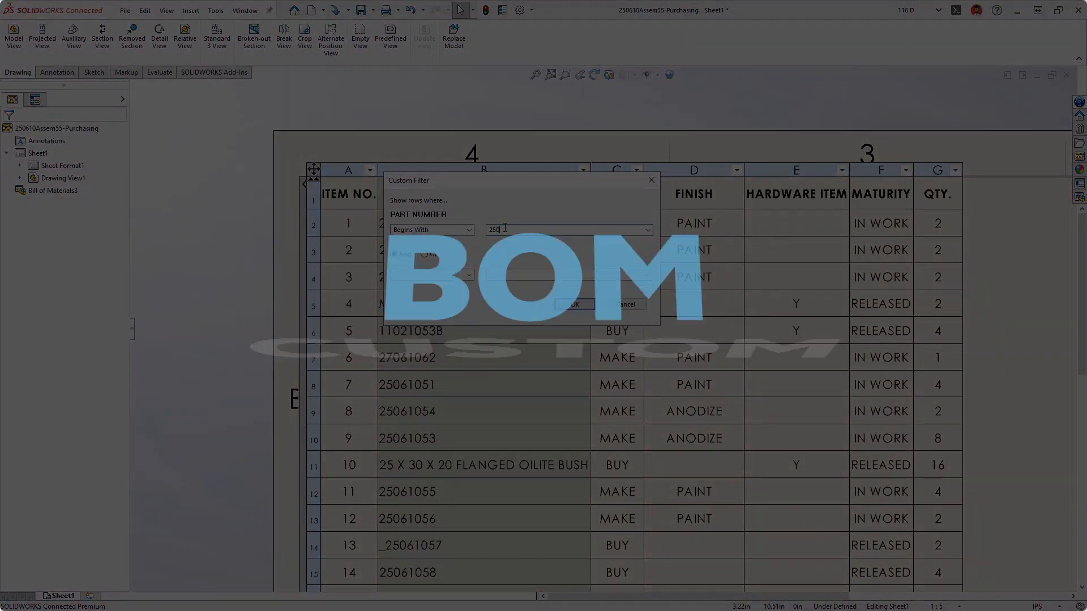
{"action": "left_click", "coordinate": [570, 304]}
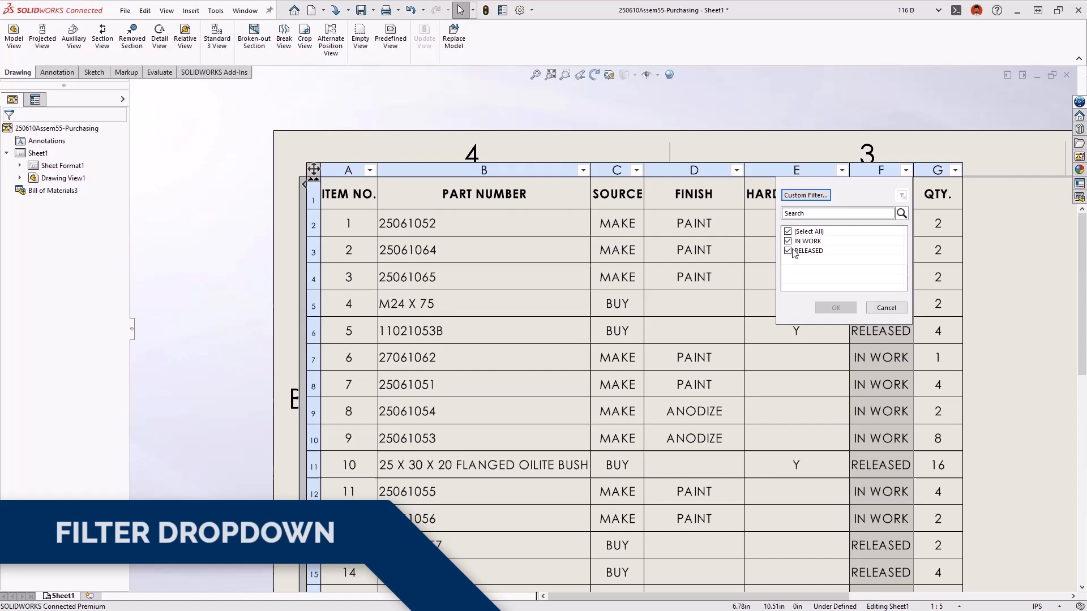
{"action": "left_click", "coordinate": [807, 250]}
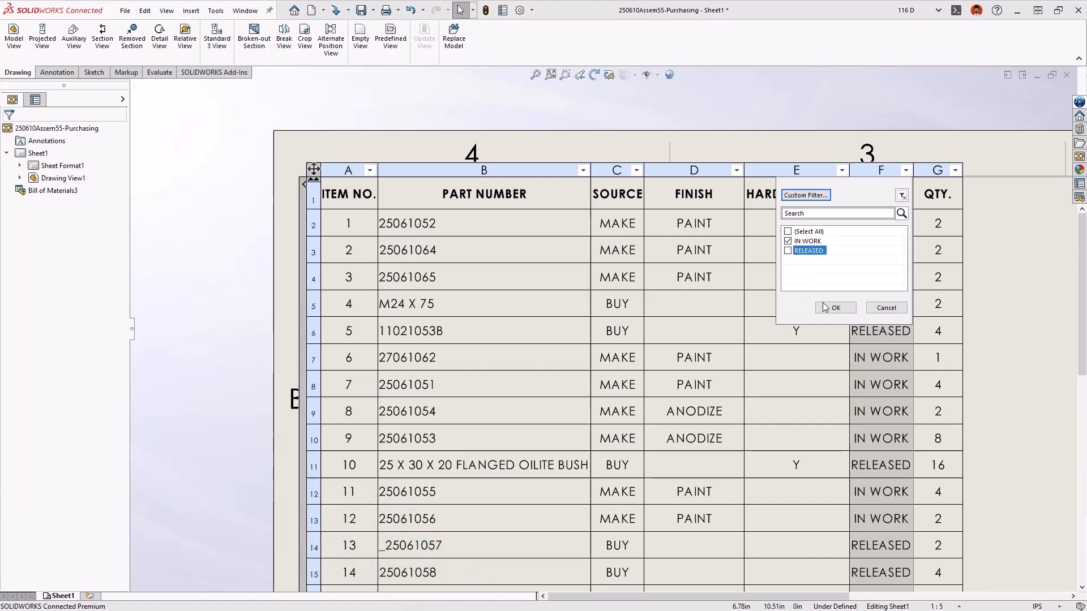
{"action": "left_click", "coordinate": [834, 306]}
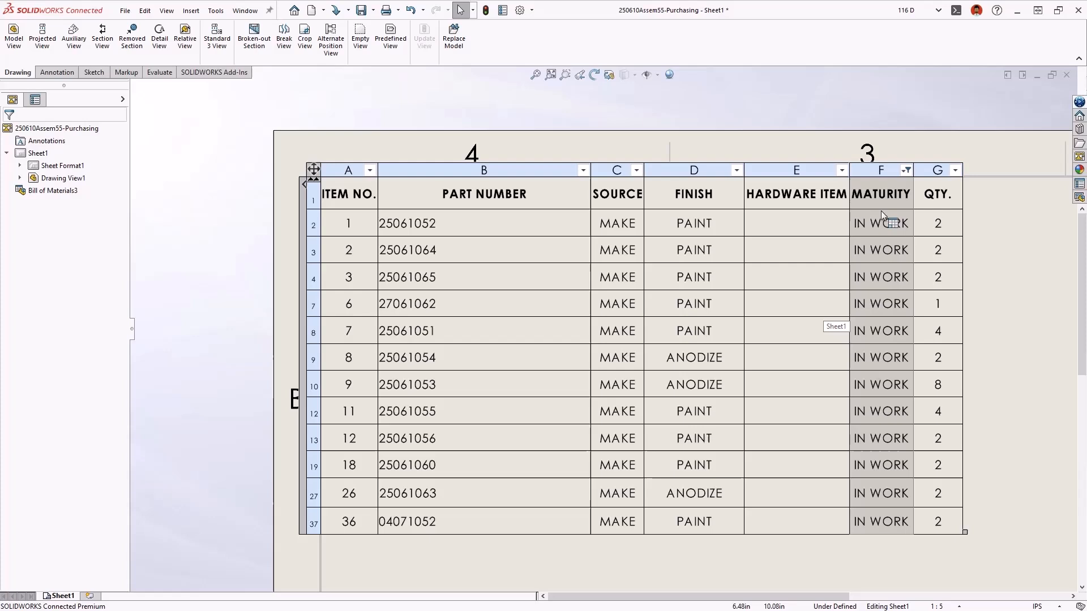
{"action": "left_click", "coordinate": [905, 170]}
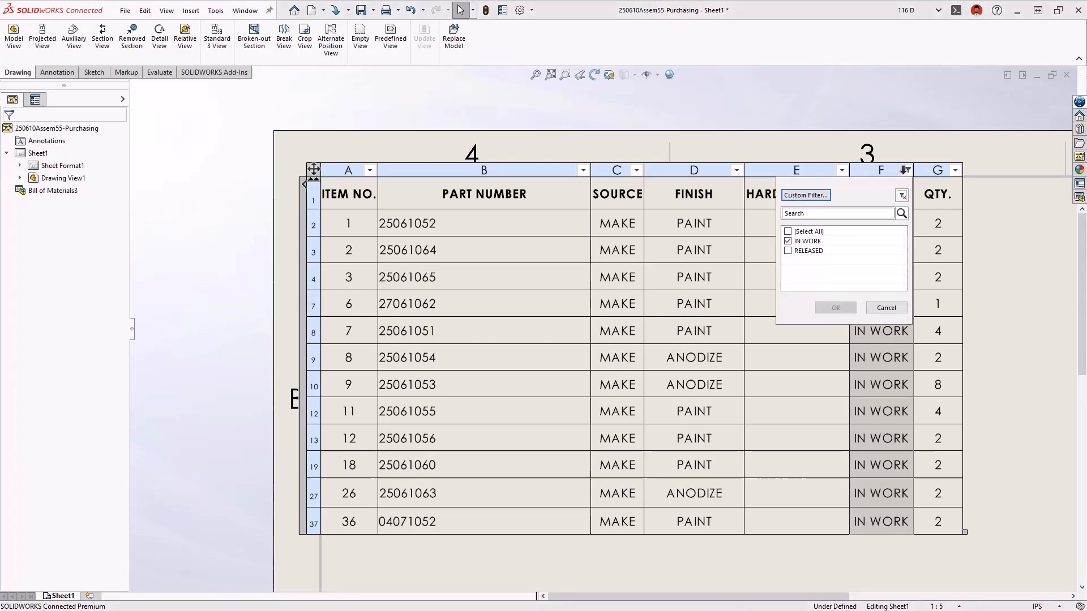
{"action": "left_click", "coordinate": [834, 308]}
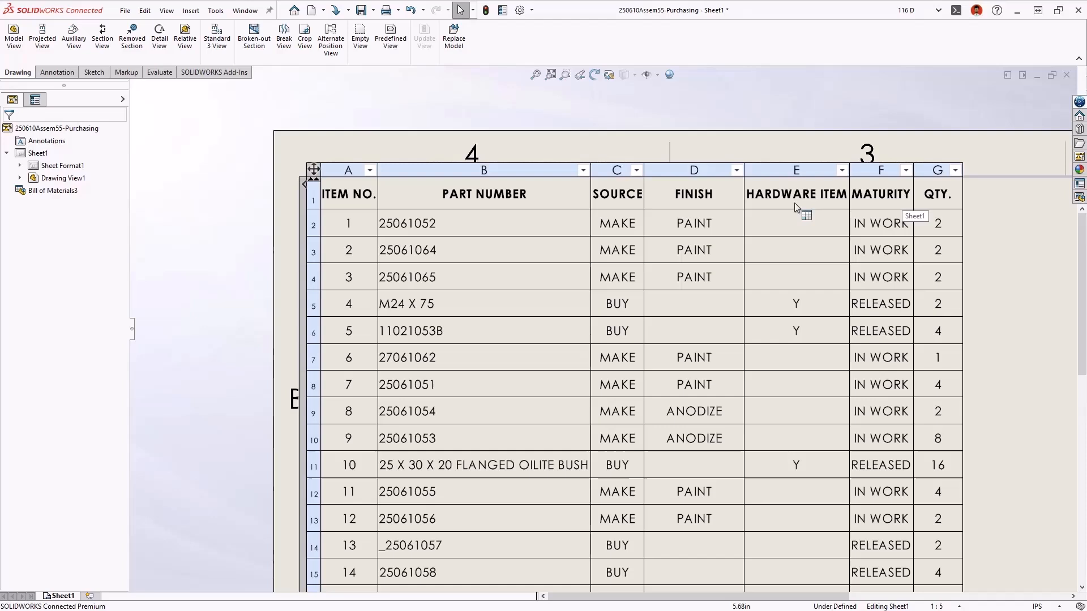
{"action": "left_click", "coordinate": [580, 169]}
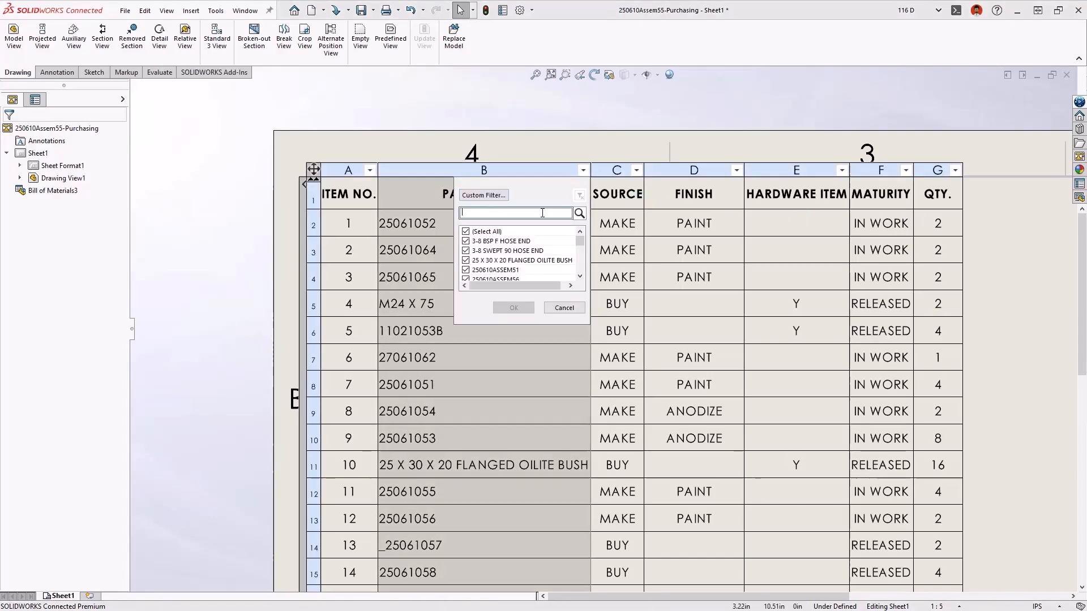
{"action": "type", "text": "250"}
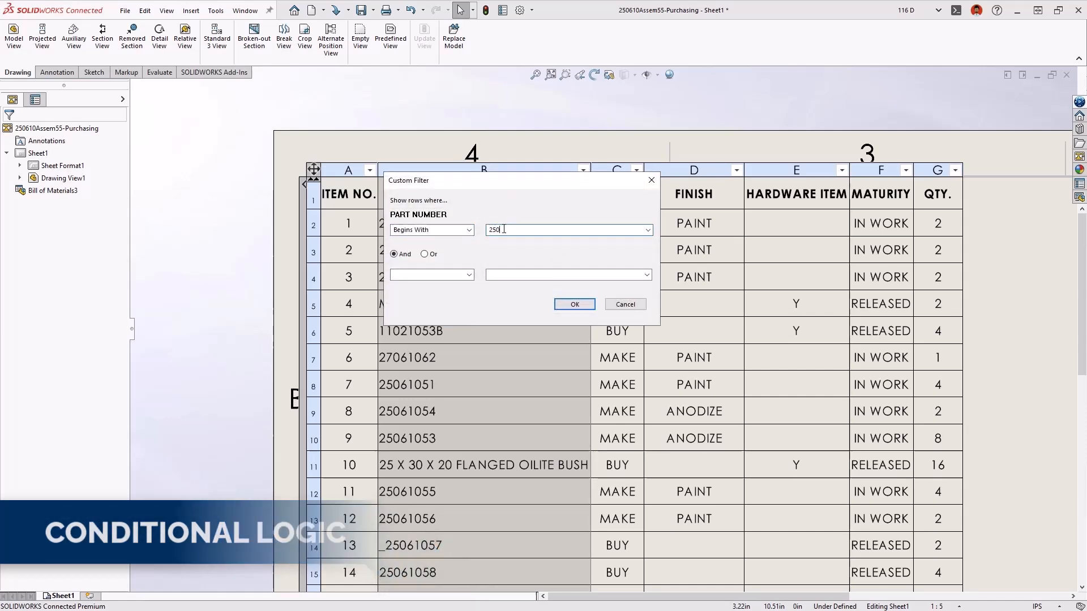
{"action": "left_click", "coordinate": [572, 305]}
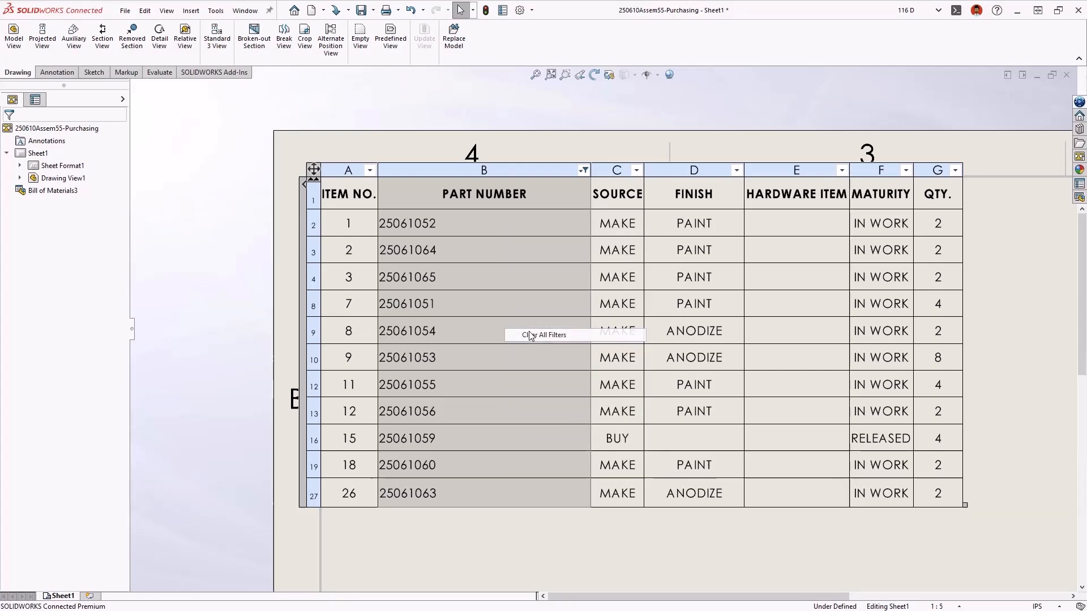
{"action": "left_click", "coordinate": [548, 335]}
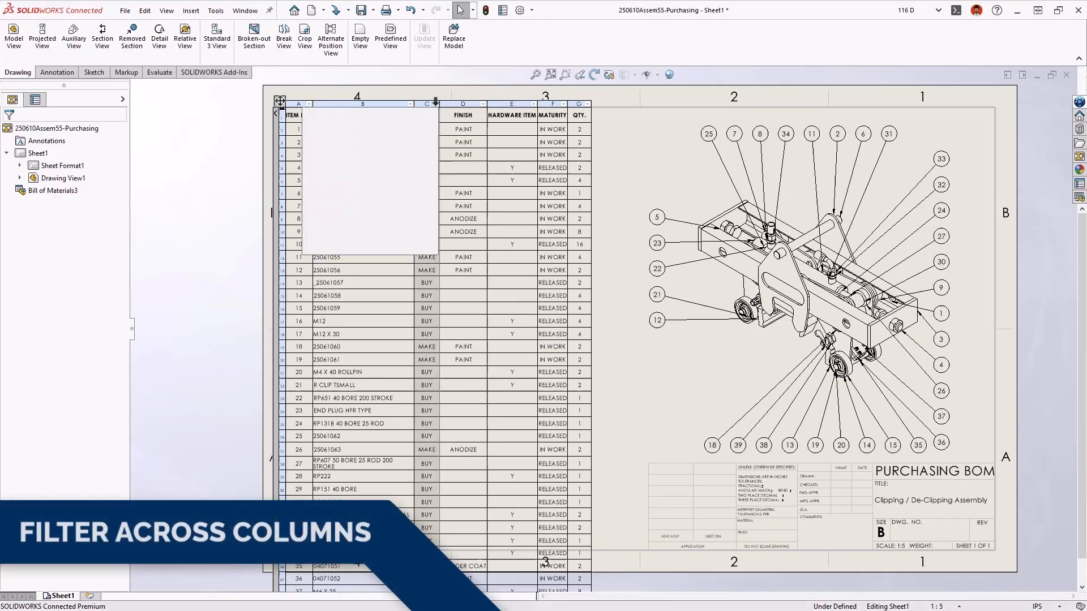
Step: Filter Source to BUY and Hardware Item to Y without blanks, then hide the Finish column
{"action": "left_click", "coordinate": [434, 102]}
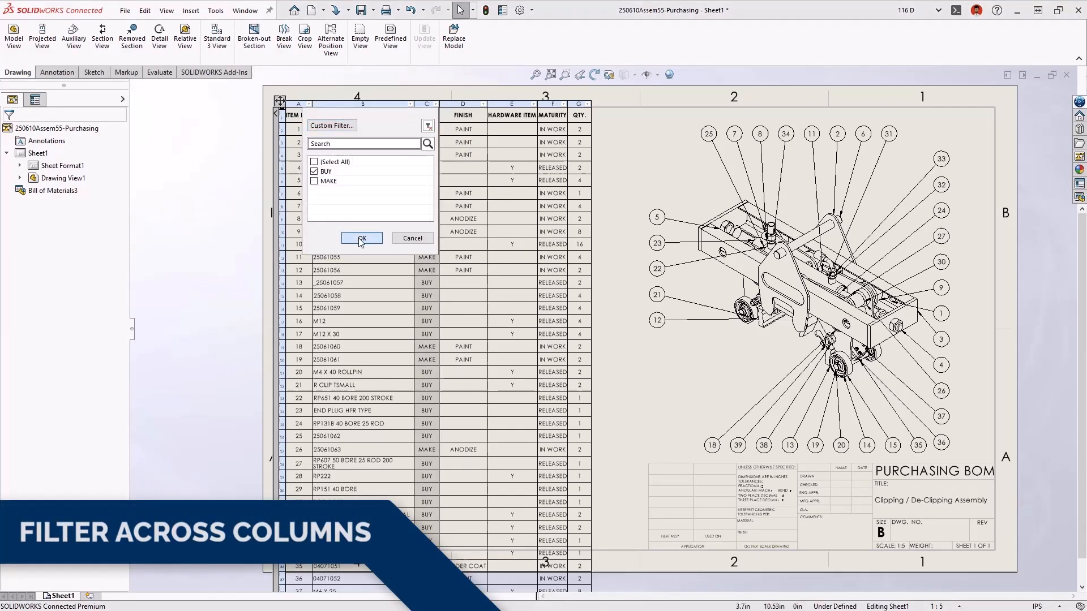
{"action": "left_click", "coordinate": [361, 238]}
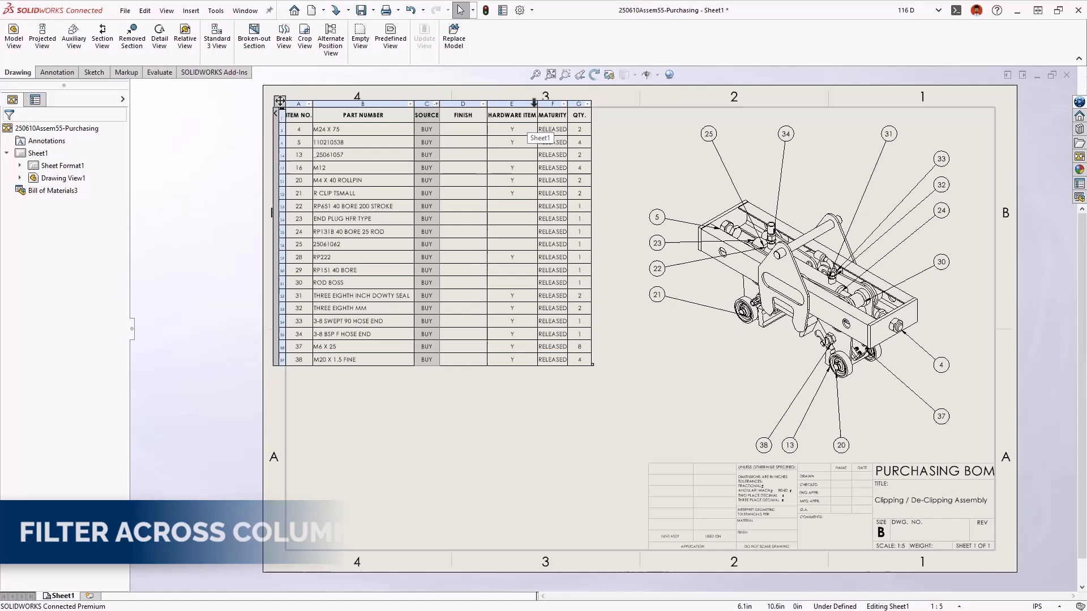
{"action": "left_click", "coordinate": [533, 104]}
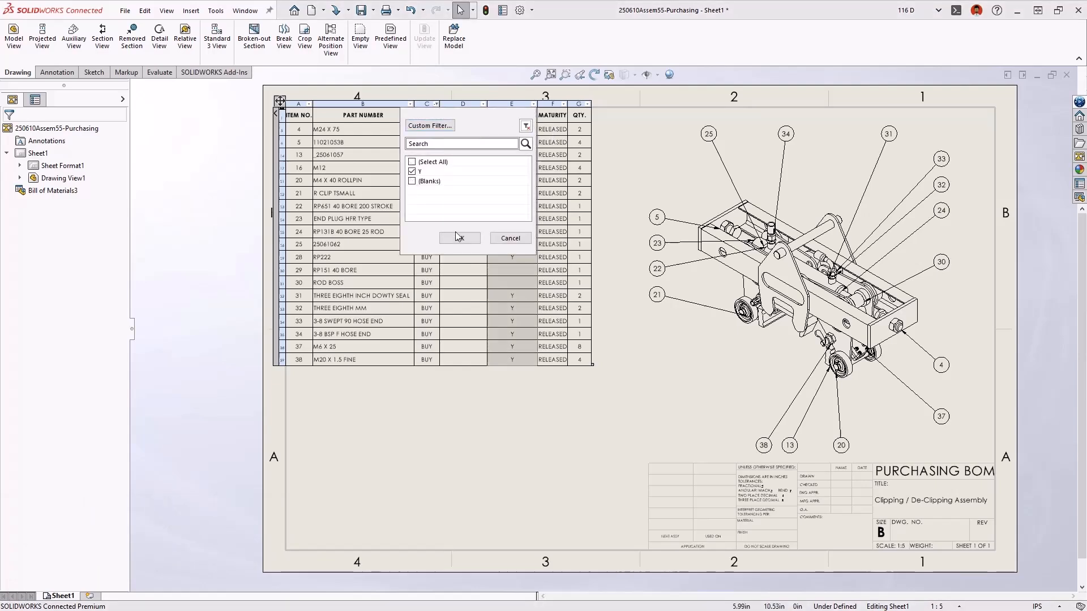
{"action": "left_click", "coordinate": [458, 238]}
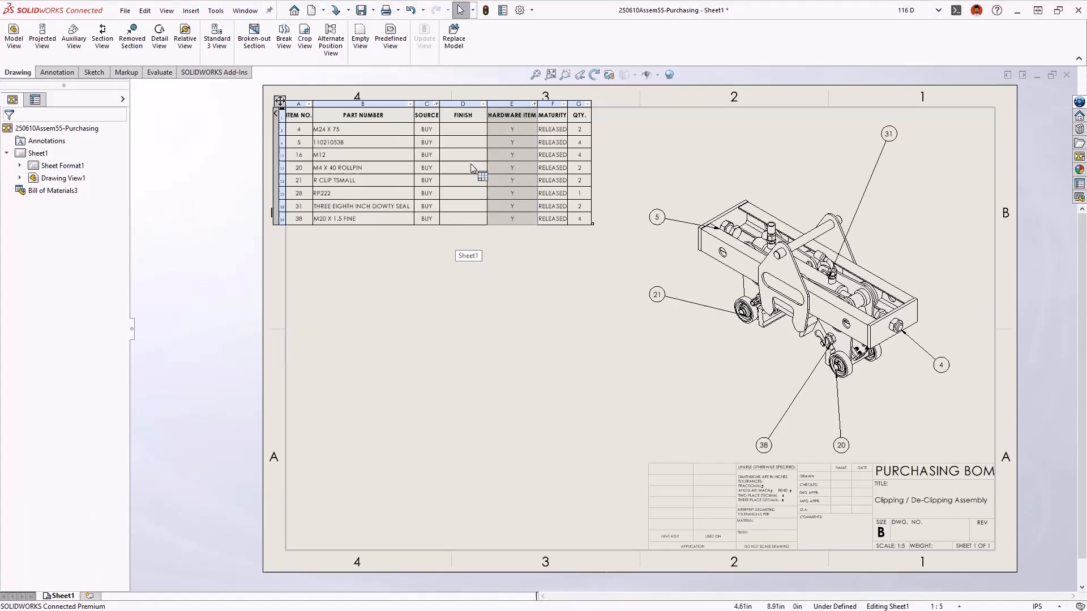
{"action": "right_click", "coordinate": [471, 169]}
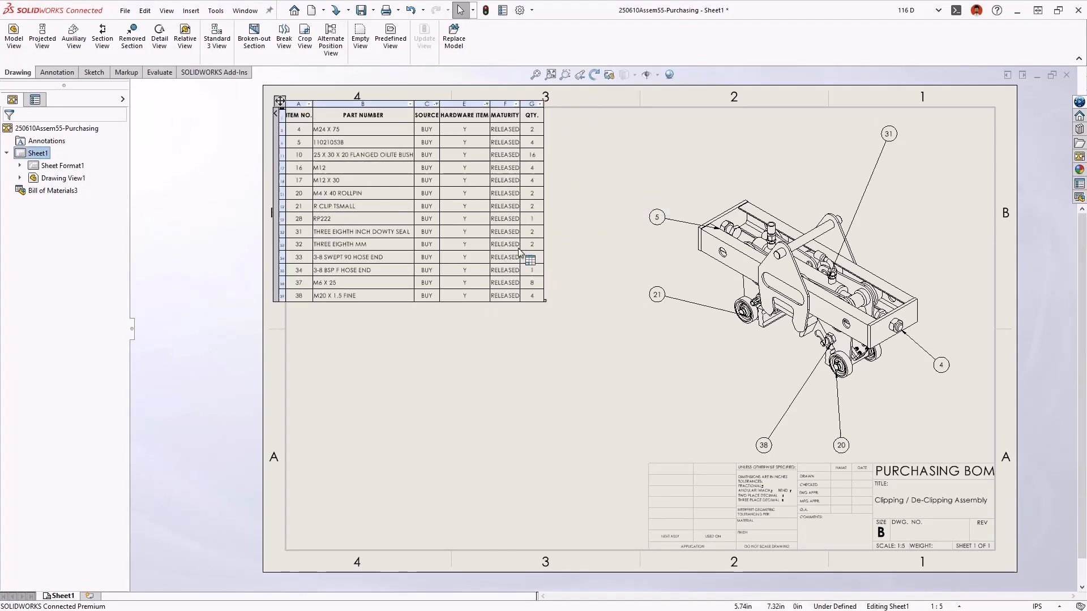
Step: Save the BOM table as a CSV file named Purchasing BOM
{"action": "right_click", "coordinate": [529, 244]}
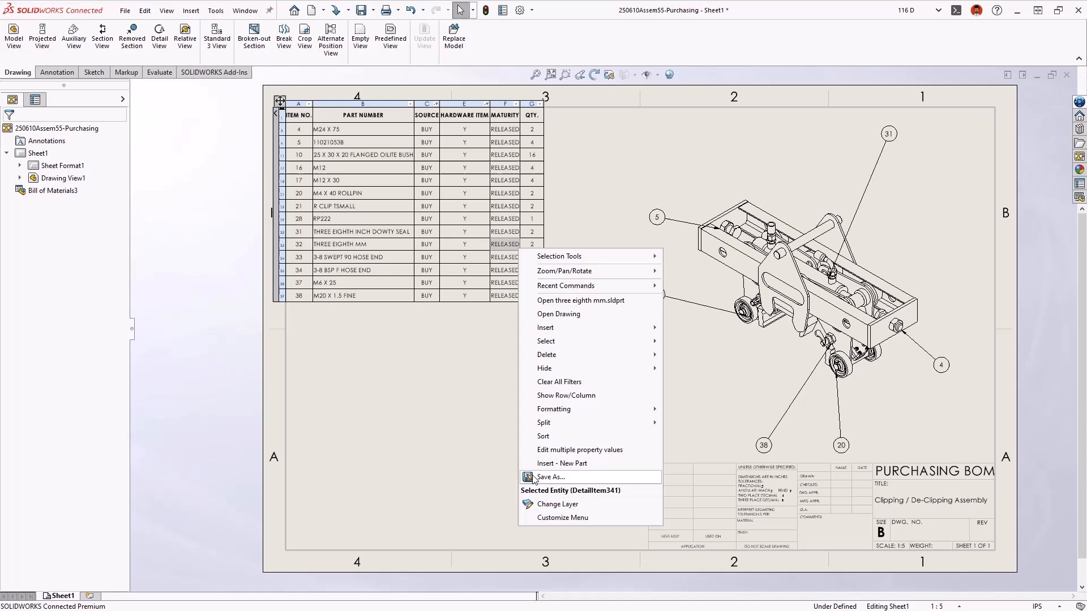
{"action": "left_click", "coordinate": [549, 476]}
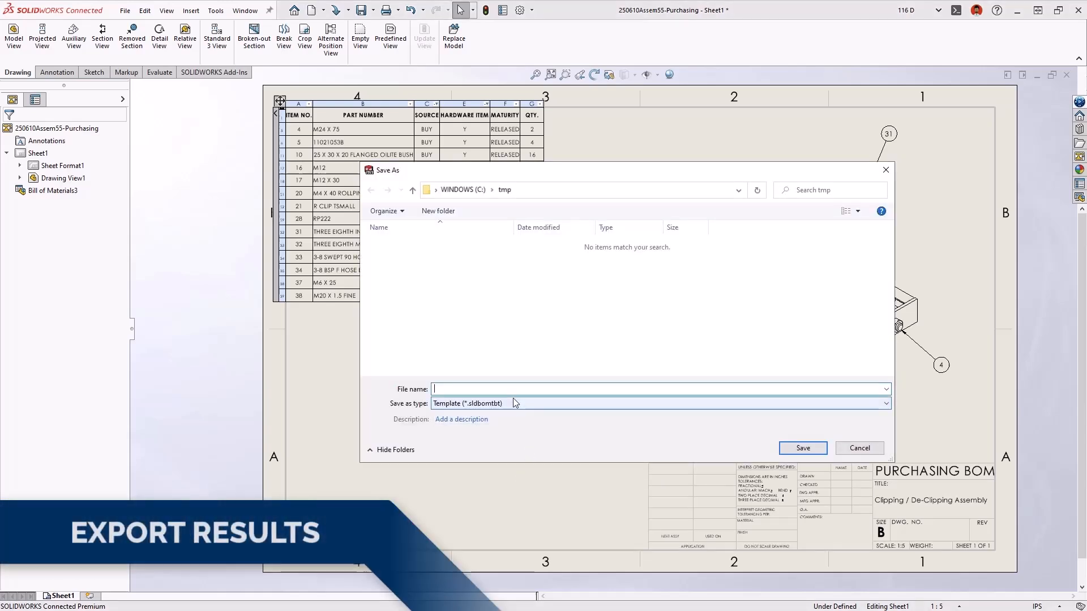
{"action": "left_click", "coordinate": [659, 403]}
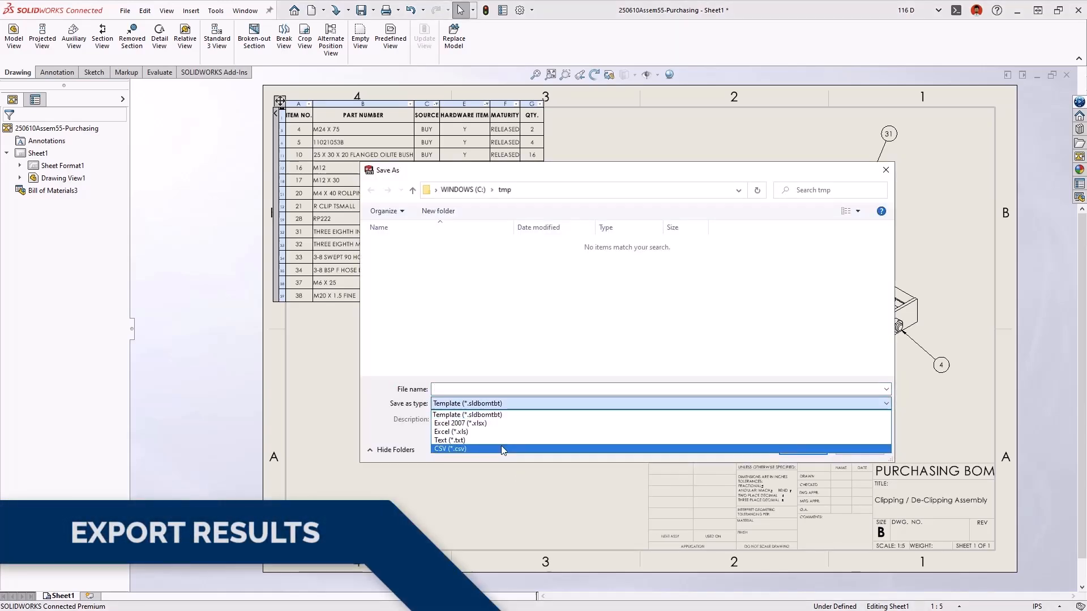
{"action": "left_click", "coordinate": [450, 448]}
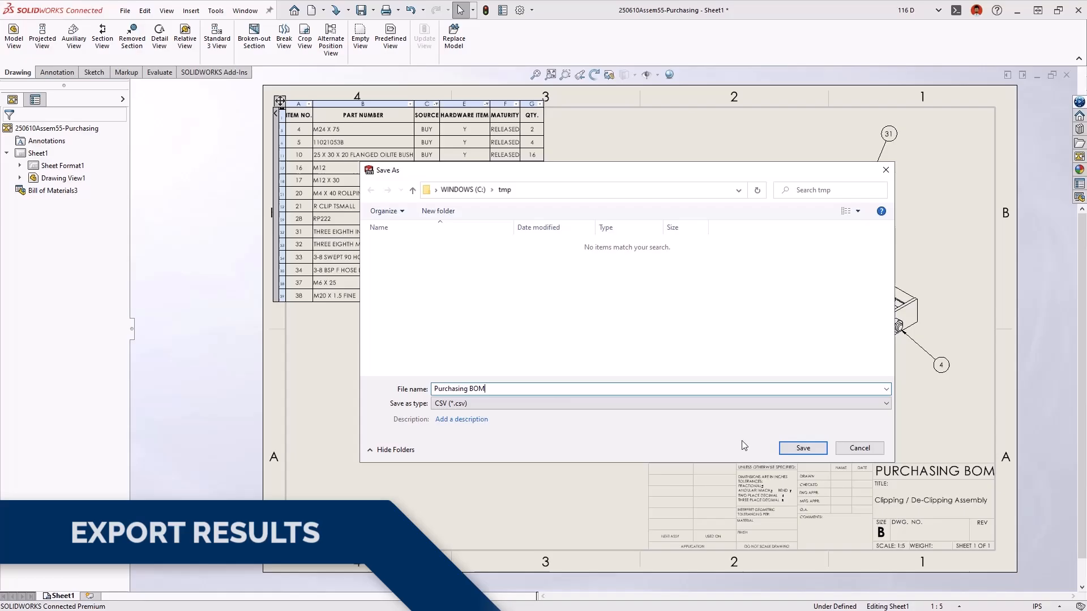
{"action": "left_click", "coordinate": [801, 448]}
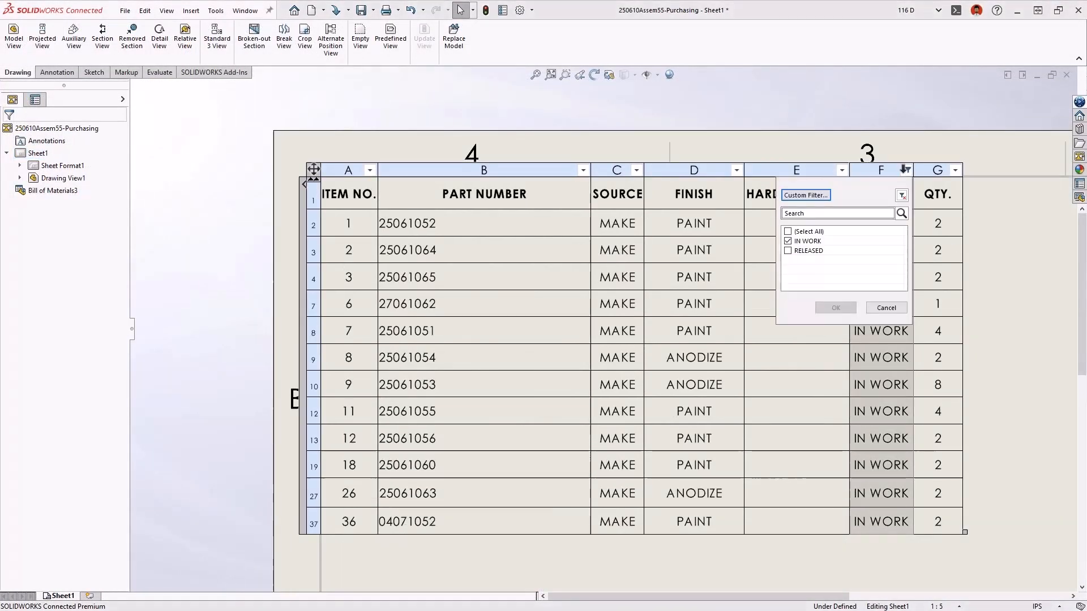
{"action": "left_click", "coordinate": [804, 194]}
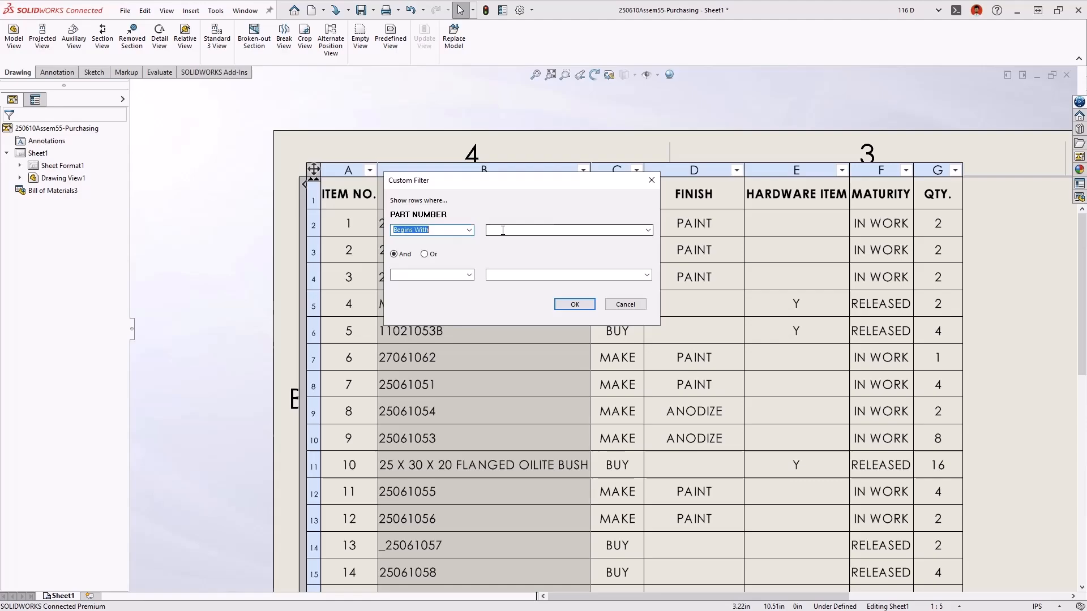